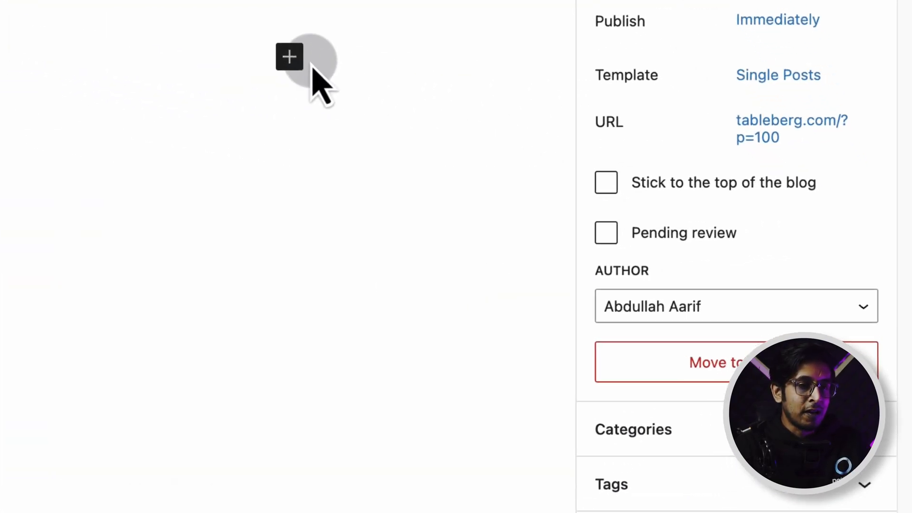
Insert a Tableberg table block into the post by searching 'tab' in the block inserter.
left_click(289, 56)
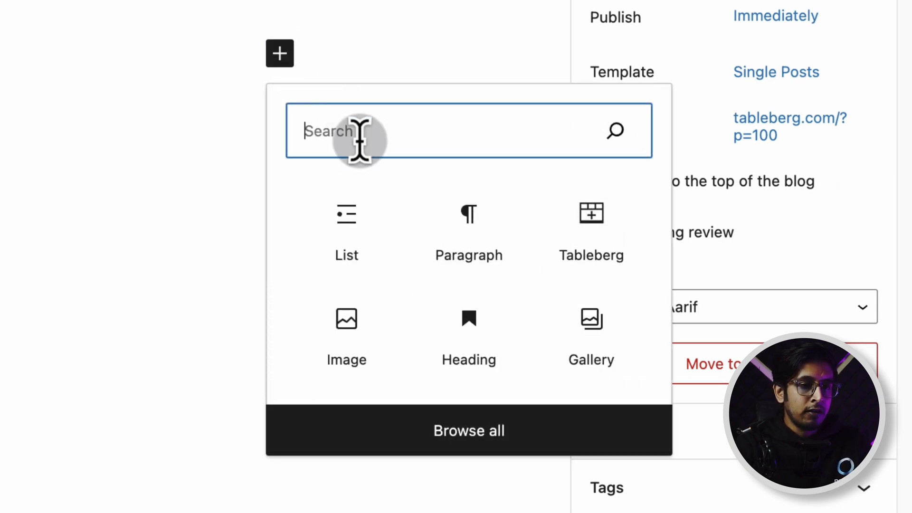
type("tab")
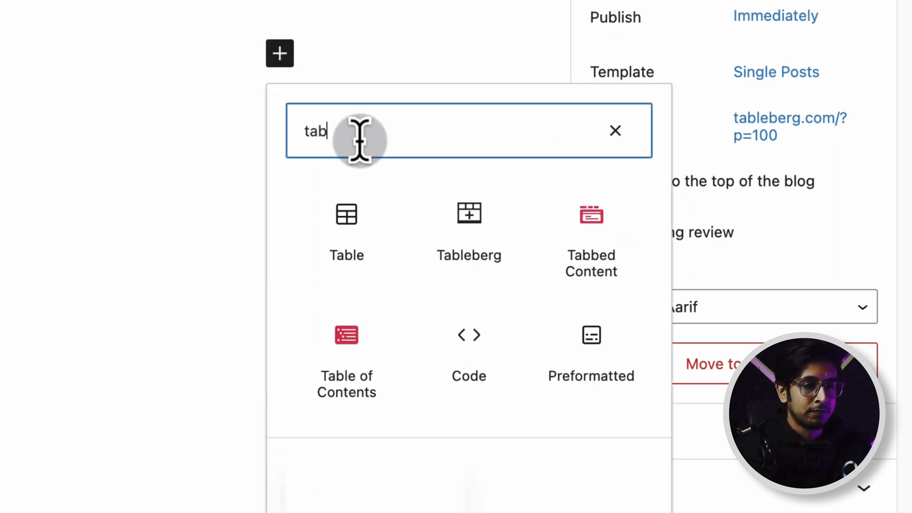
left_click(469, 233)
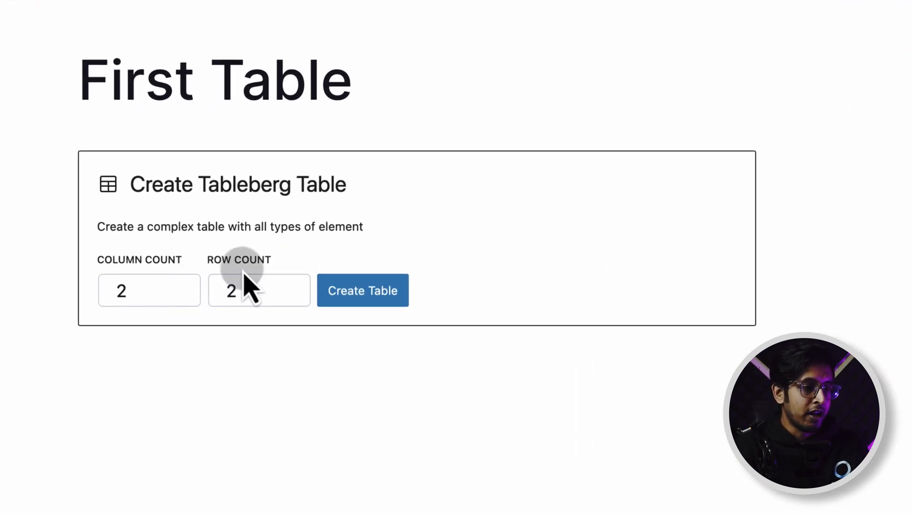
Create the Tableberg table with 4 columns and 5 rows.
left_click(148, 291)
type("4")
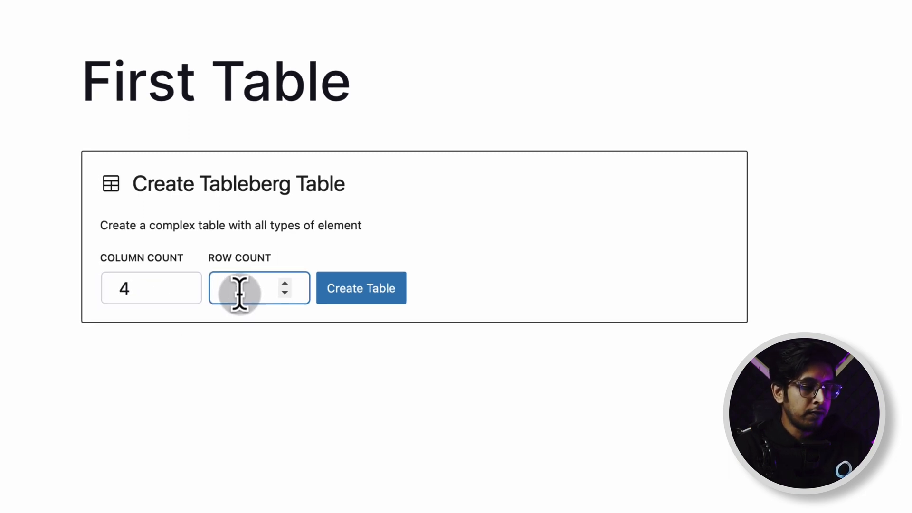
left_click(360, 288)
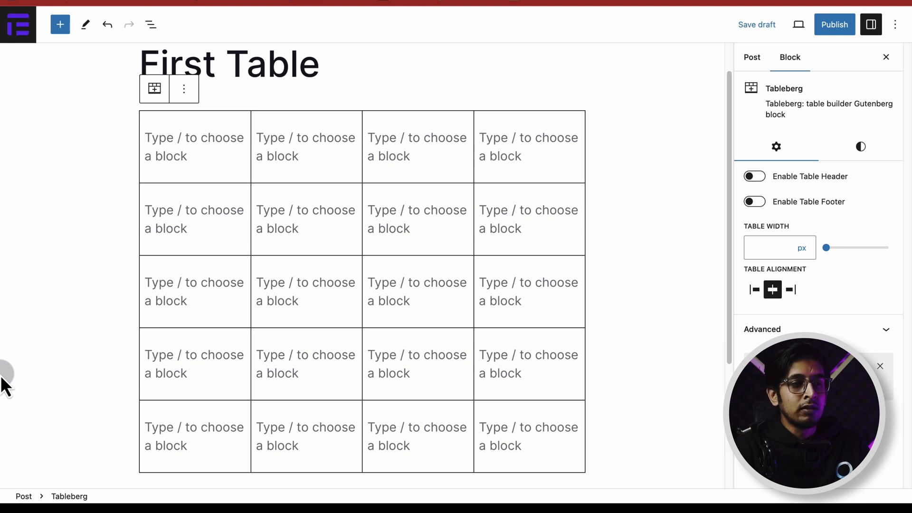
Type the header row headings Devices, Features, Ratings and Prices.
left_click(193, 187)
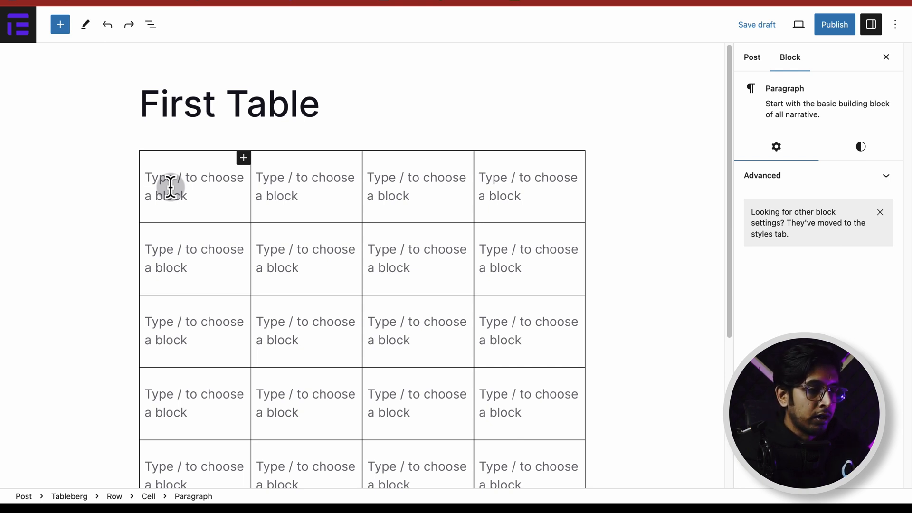
type("Devices")
left_click(306, 186)
type("Features")
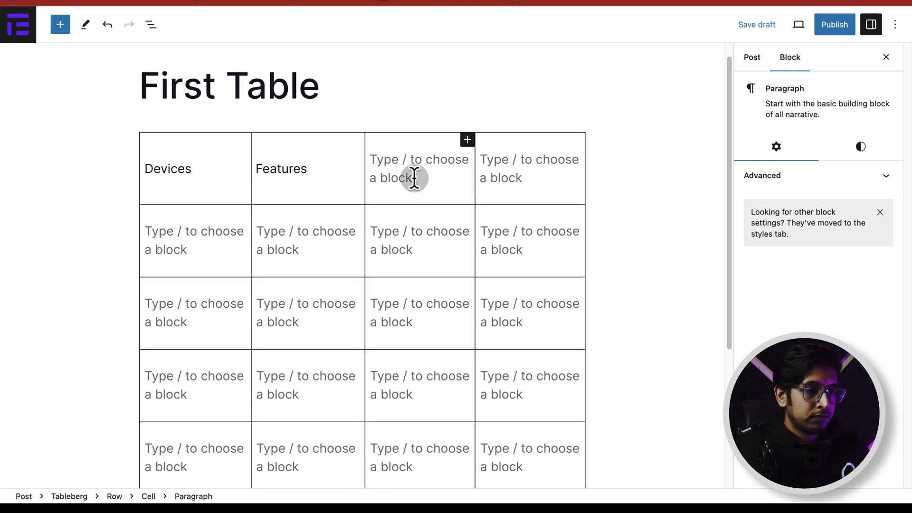
type("Ratings")
left_click(530, 168)
type("P")
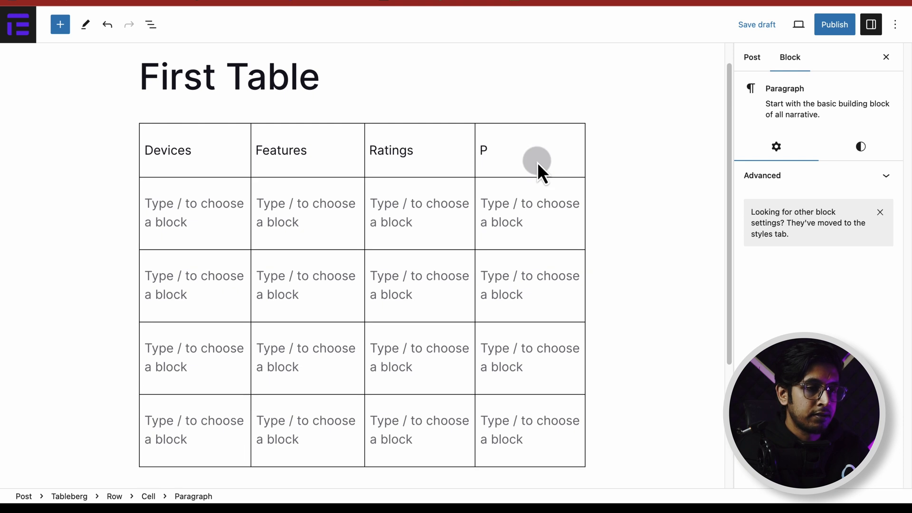
type("rices")
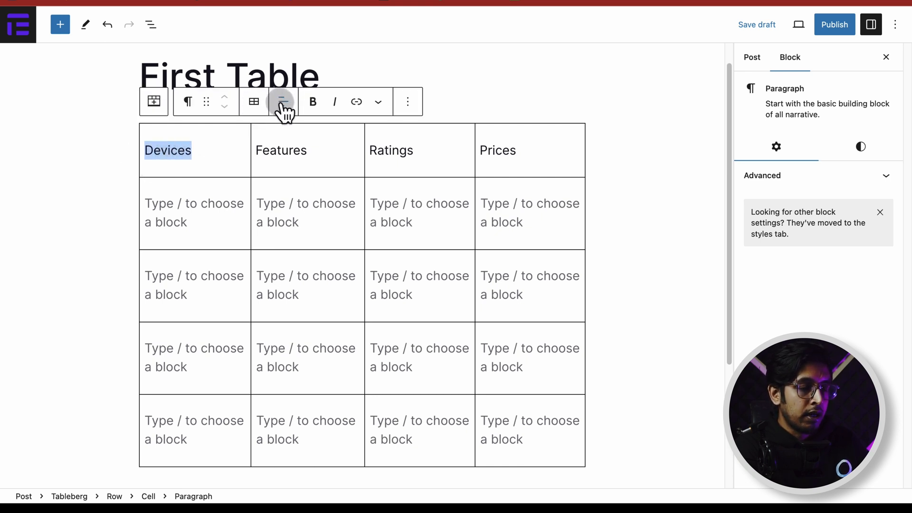
Center and bold the Devices, Features, Ratings and Prices header cells.
left_click(282, 101)
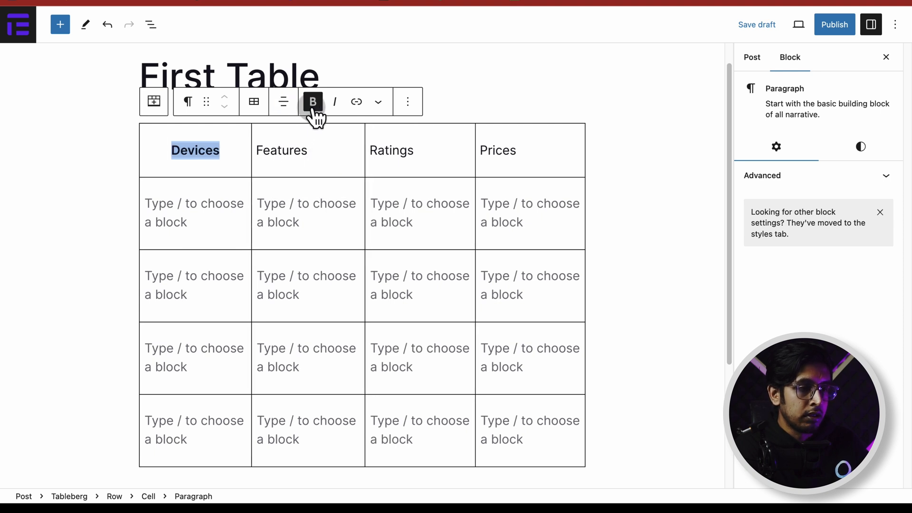
left_click(281, 150)
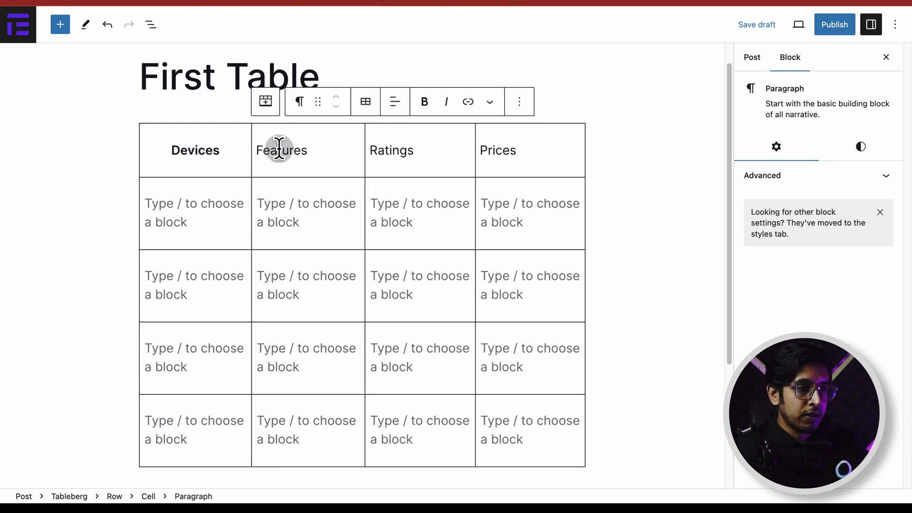
double_click(529, 150)
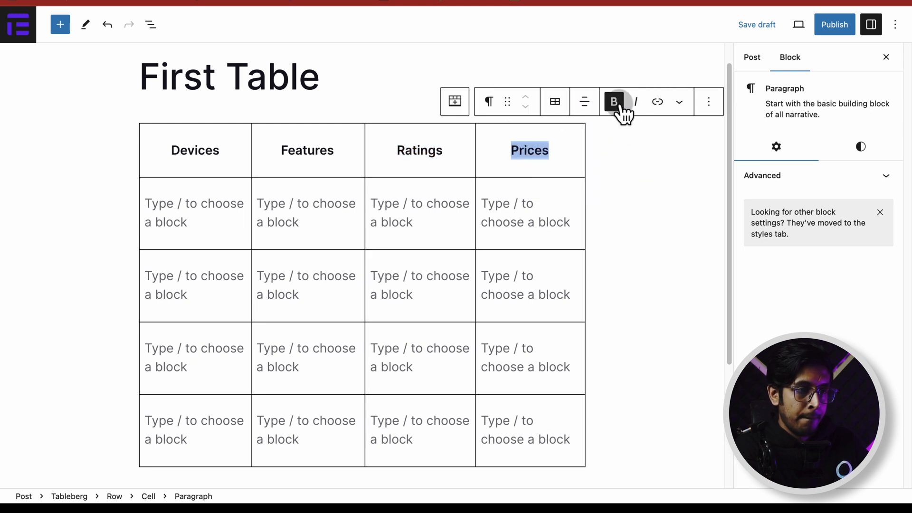
left_click(195, 151)
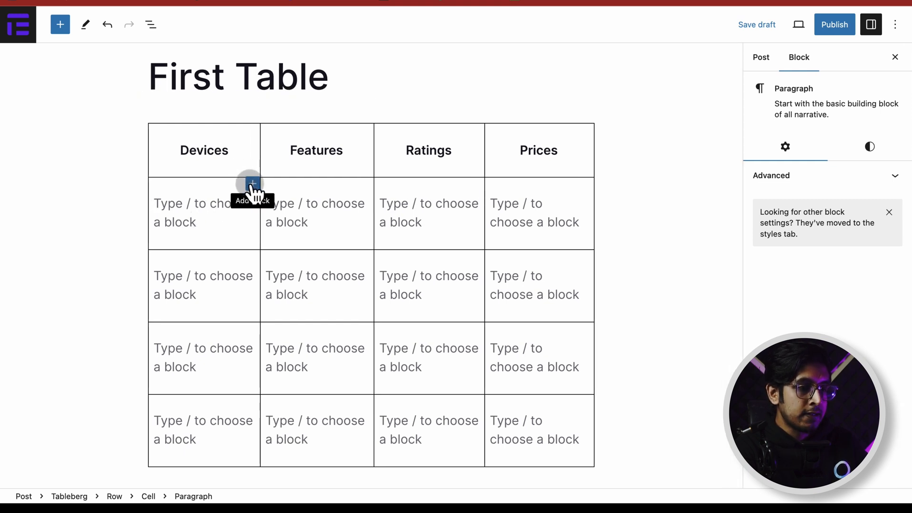
Insert the green Amazfit smartwatch image from the Media Library under Devices.
left_click(252, 183)
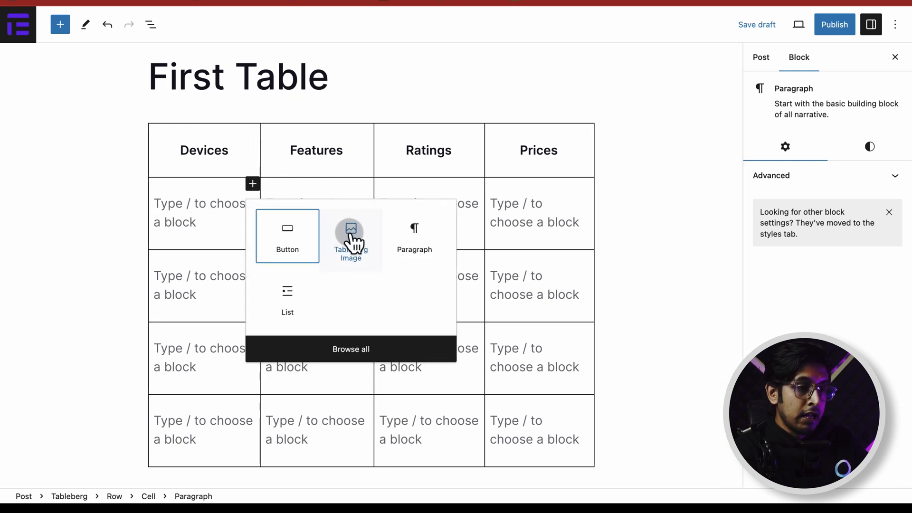
left_click(350, 236)
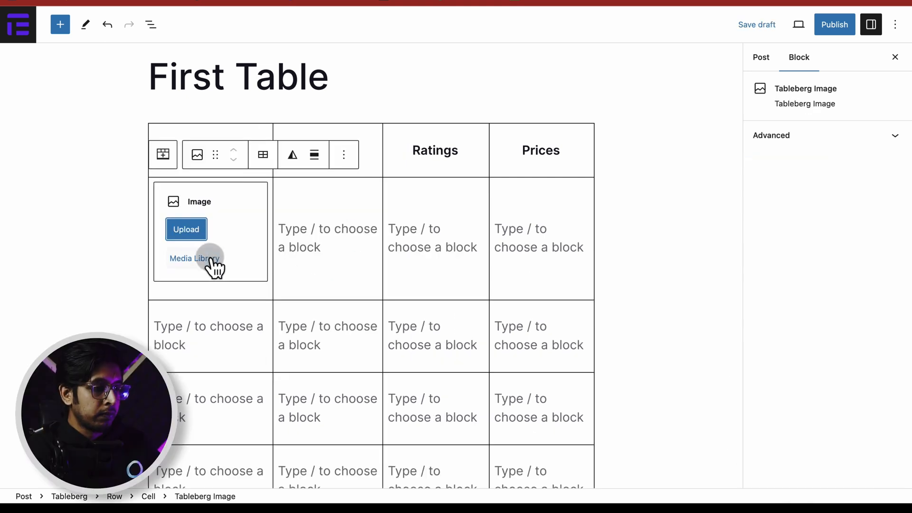
left_click(194, 257)
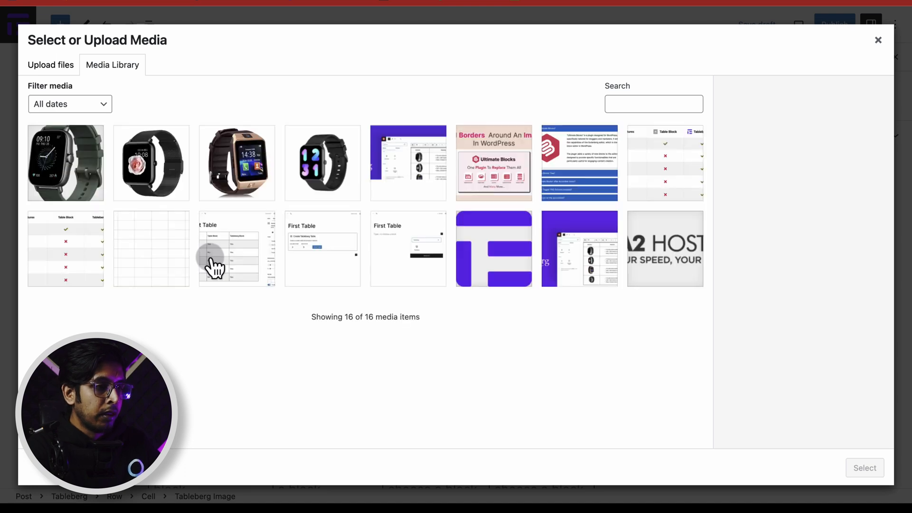
mouse_move(70, 181)
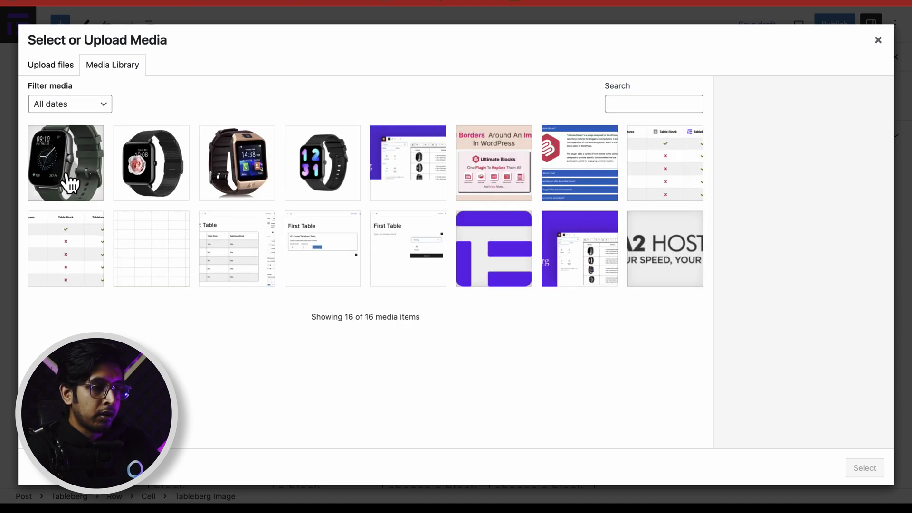
left_click(65, 161)
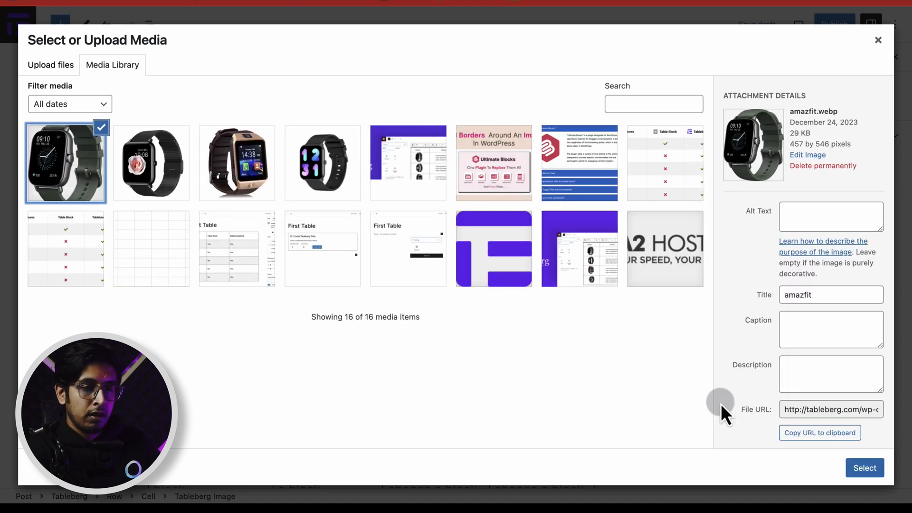
left_click(865, 467)
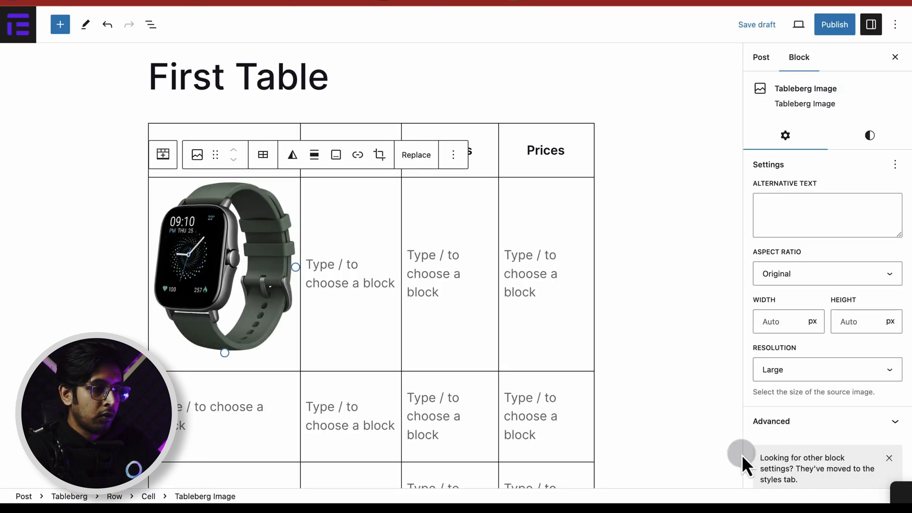
mouse_move(205, 319)
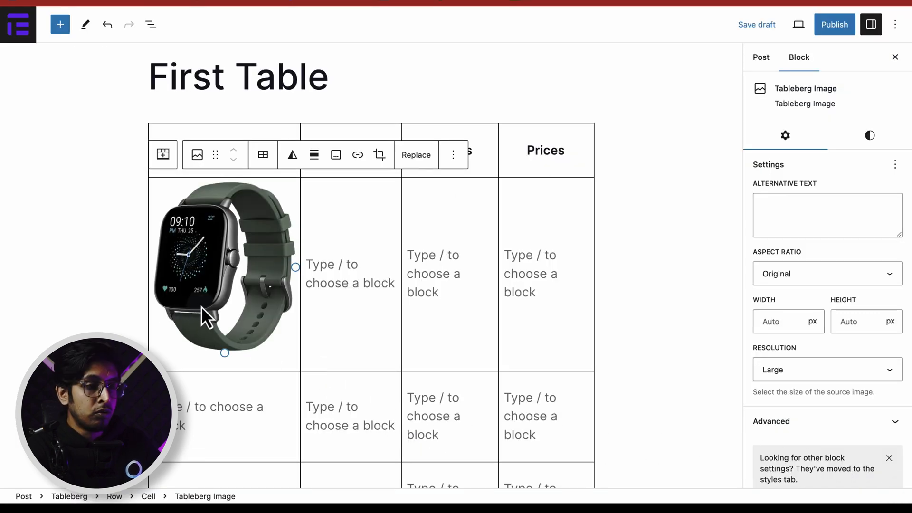
mouse_move(669, 332)
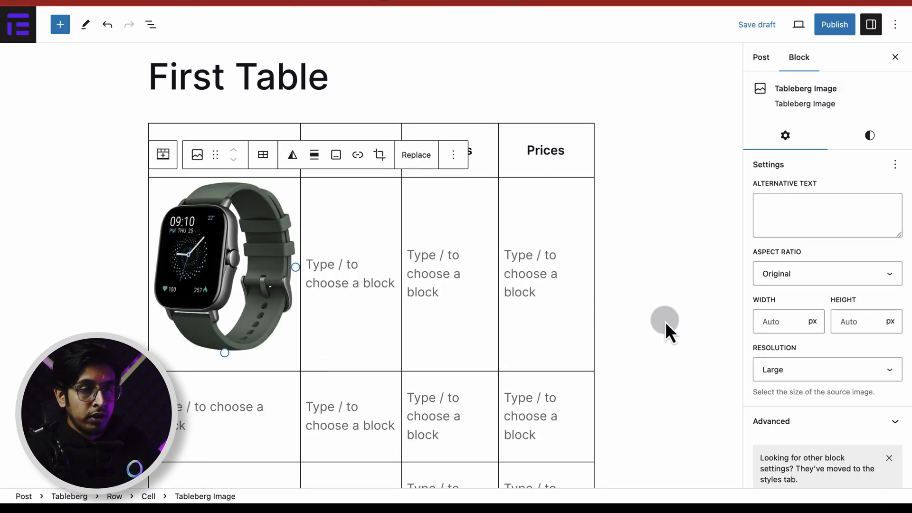
Set the Amazfit watch image width to 120 px and add an image block below it.
left_click(788, 321)
type("120")
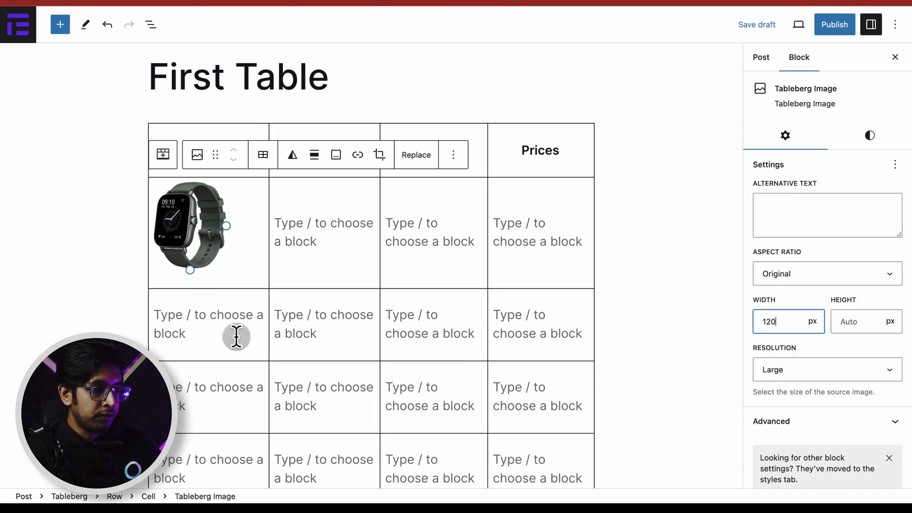
left_click(293, 304)
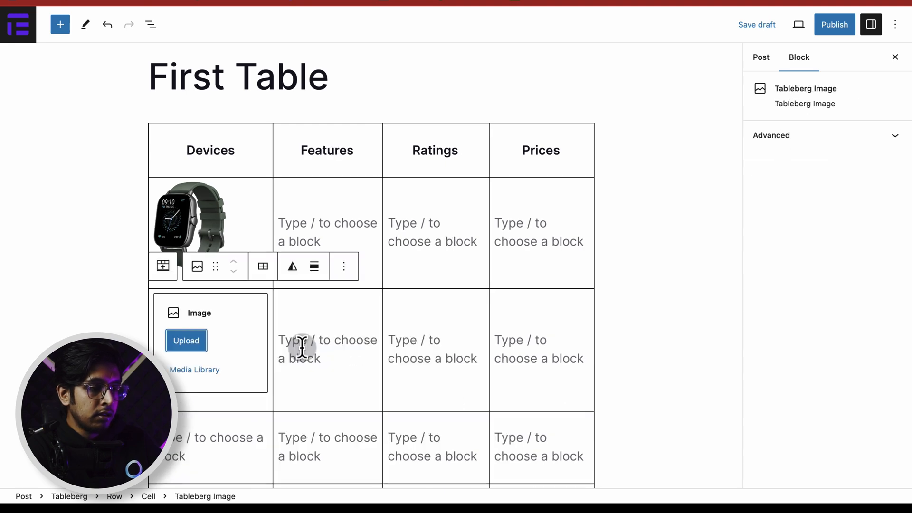
Fill the next Devices cells with the black rose-face and brown smartwatch photos.
left_click(194, 369)
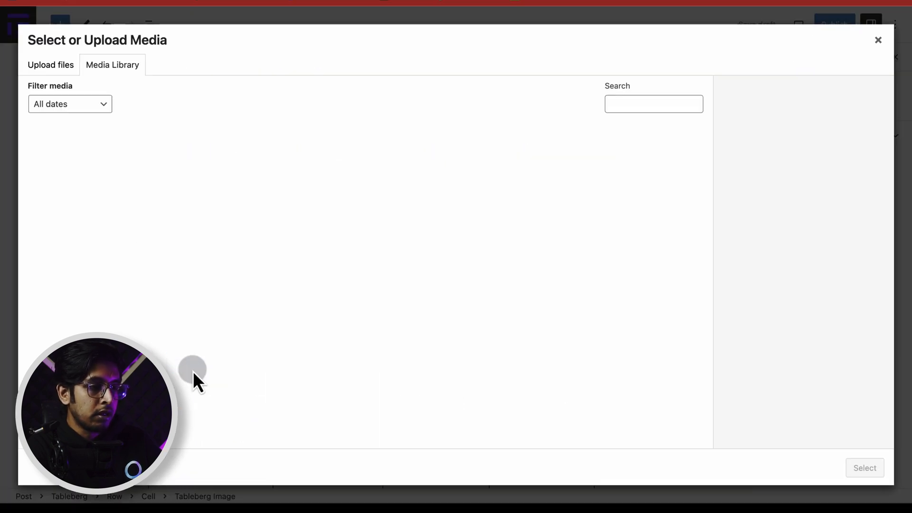
left_click(151, 162)
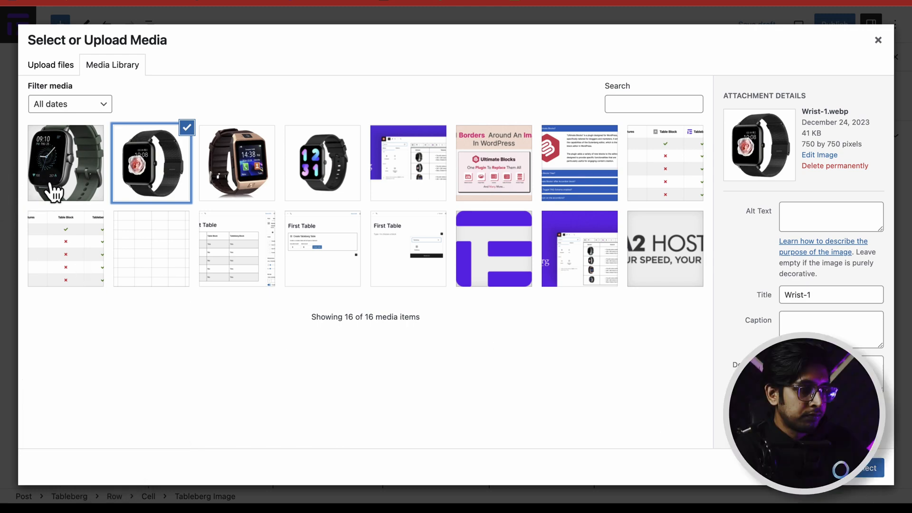
left_click(866, 467)
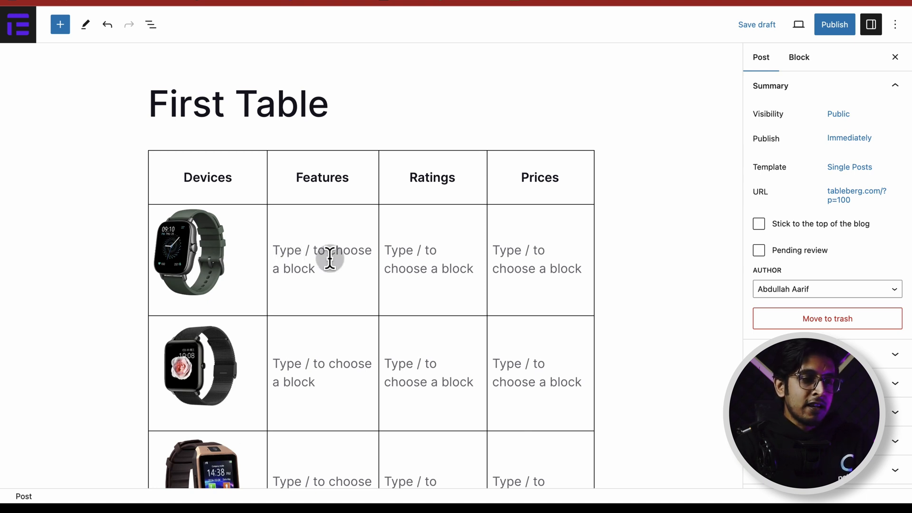
Add a Size, Resolution, Weight, Materials bulleted list and paste it into other Features cells.
left_click(321, 259)
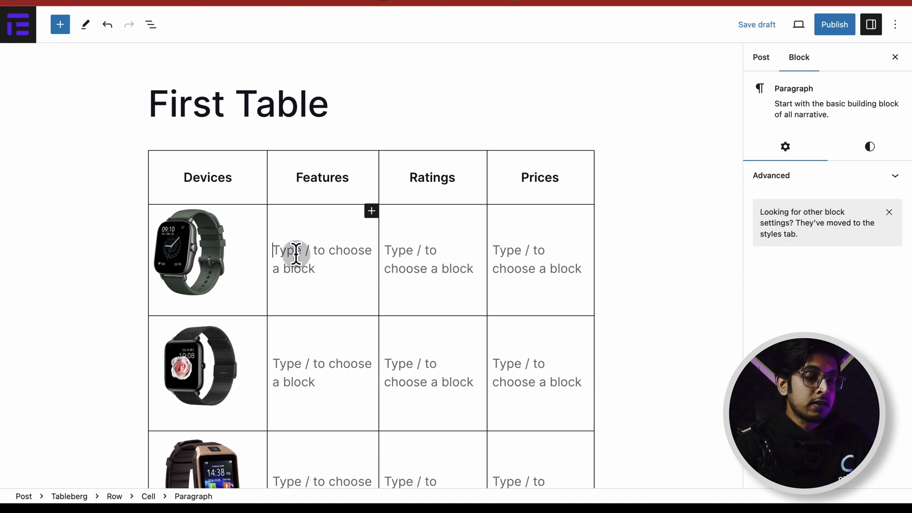
left_click(371, 210)
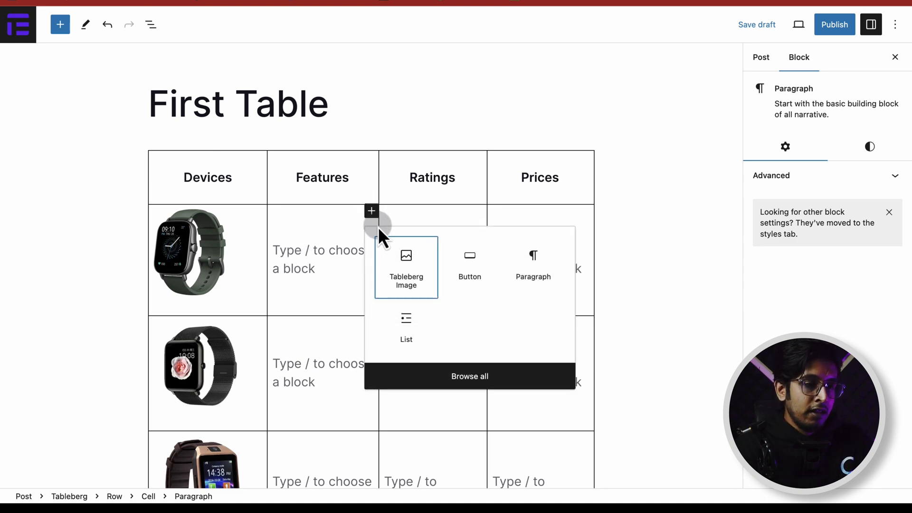
left_click(406, 328)
type("Resou")
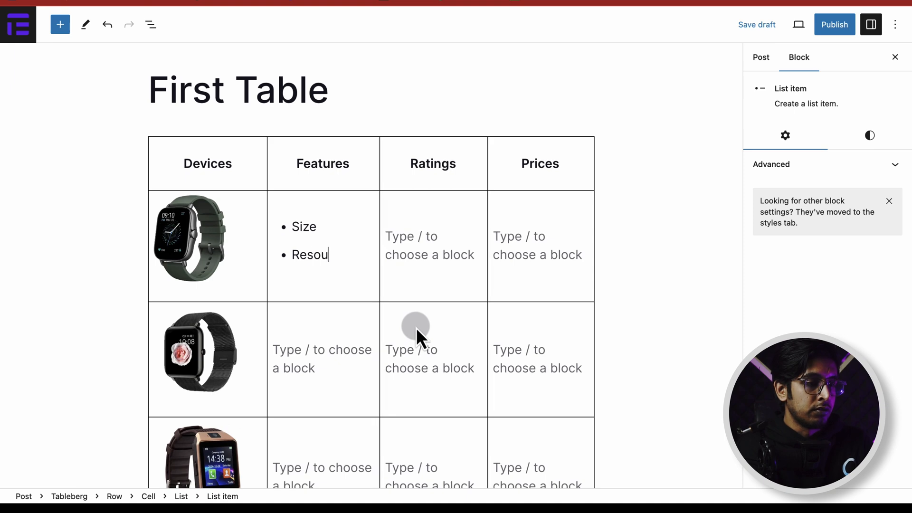
type("lution")
type("Weight")
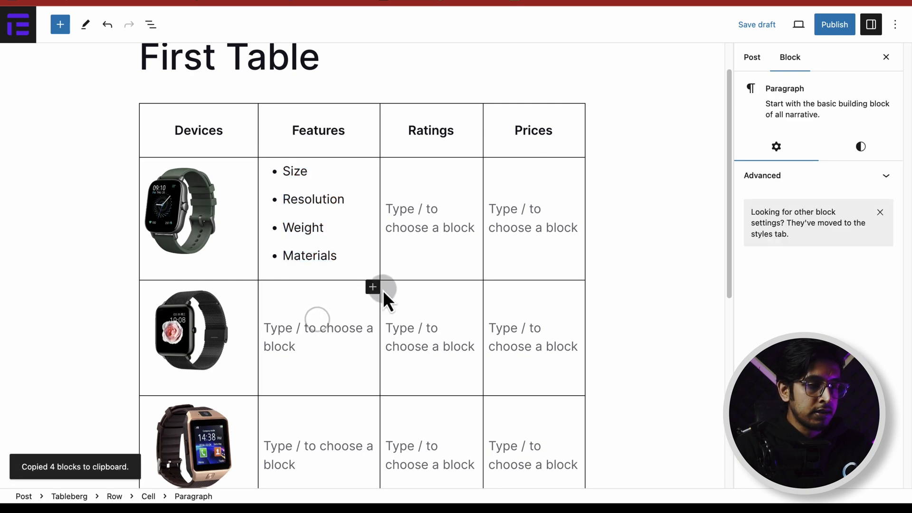
left_click(372, 287)
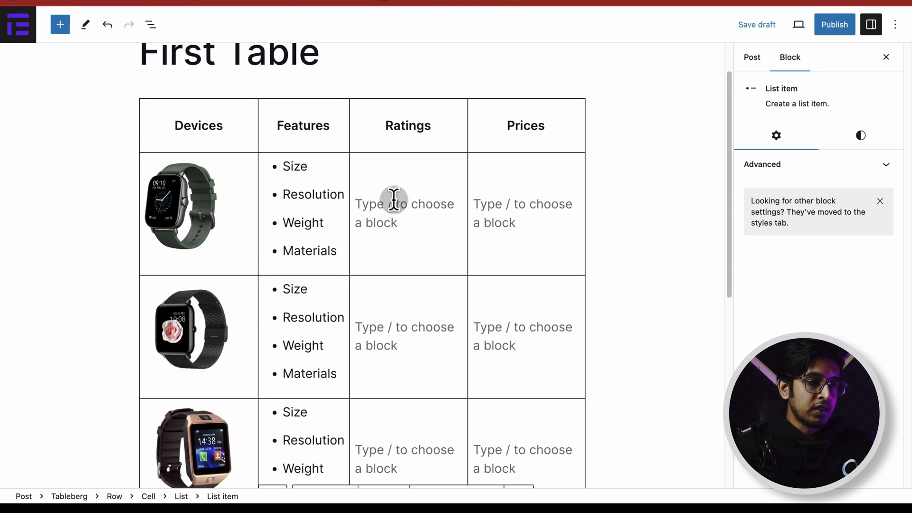
Enter ratings 5/5, 5/5, 4.5/5 and 4.3/5 in the Ratings cells.
left_click(404, 213)
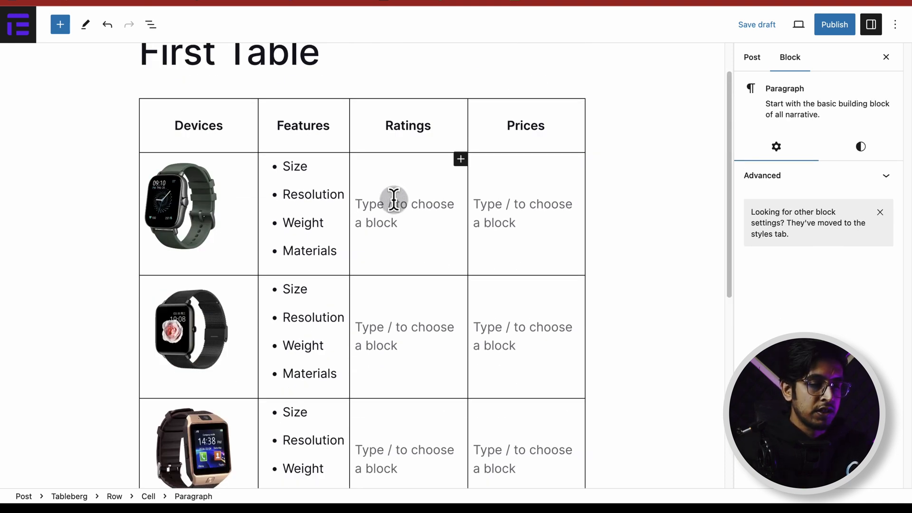
type("5/5")
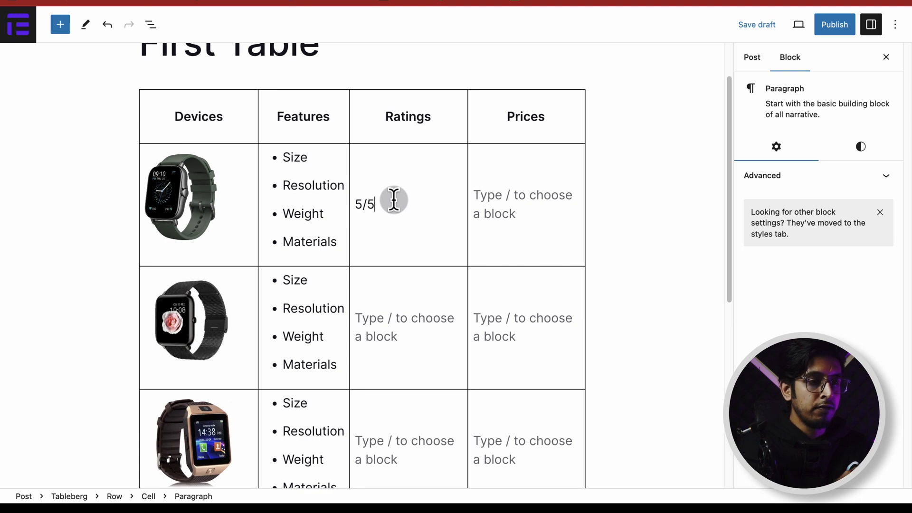
scroll("down", 3)
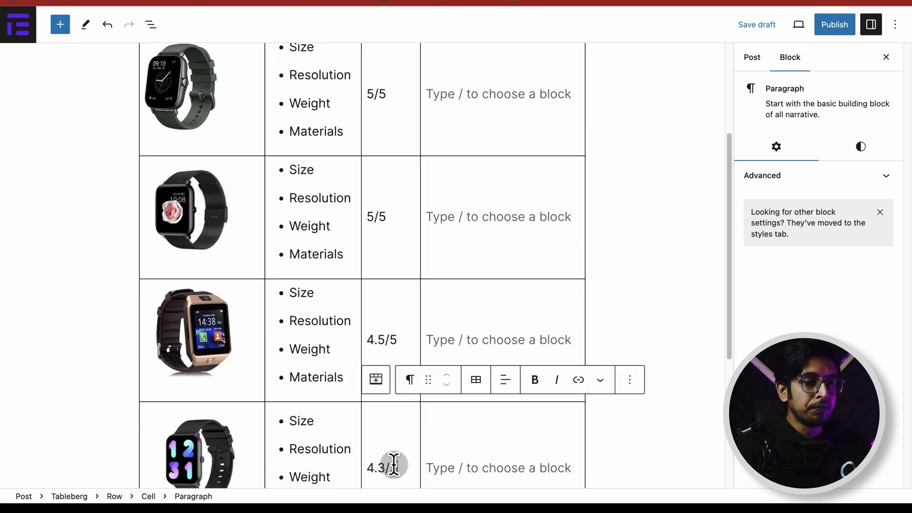
left_click(751, 57)
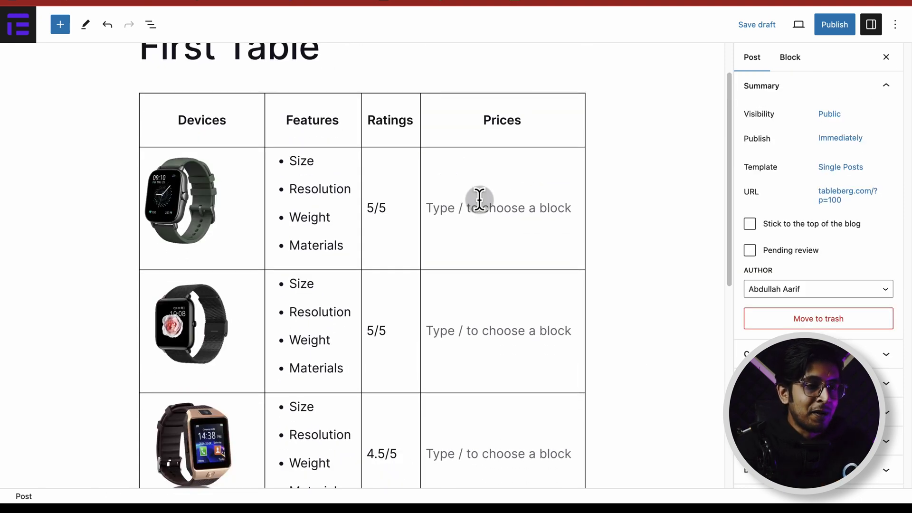
Add a 'Check Price' button block to the Prices cells.
left_click(573, 155)
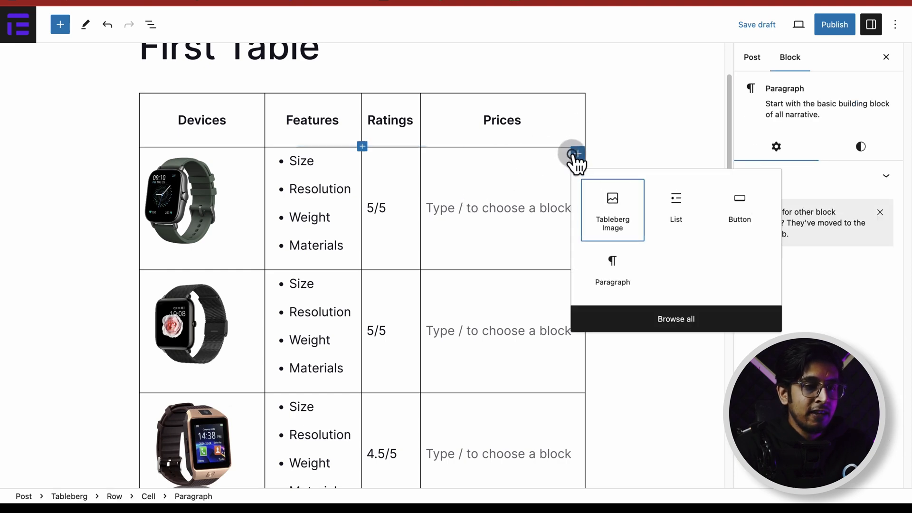
left_click(739, 206)
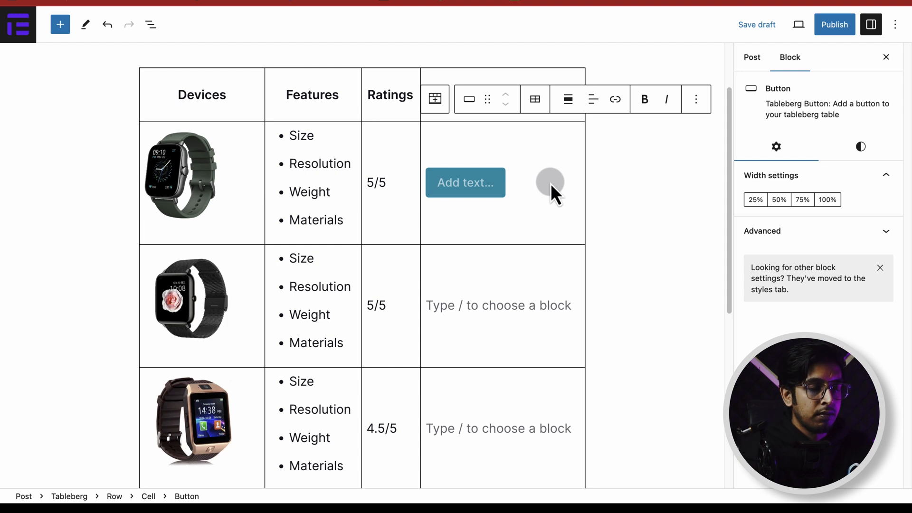
type("Check Price")
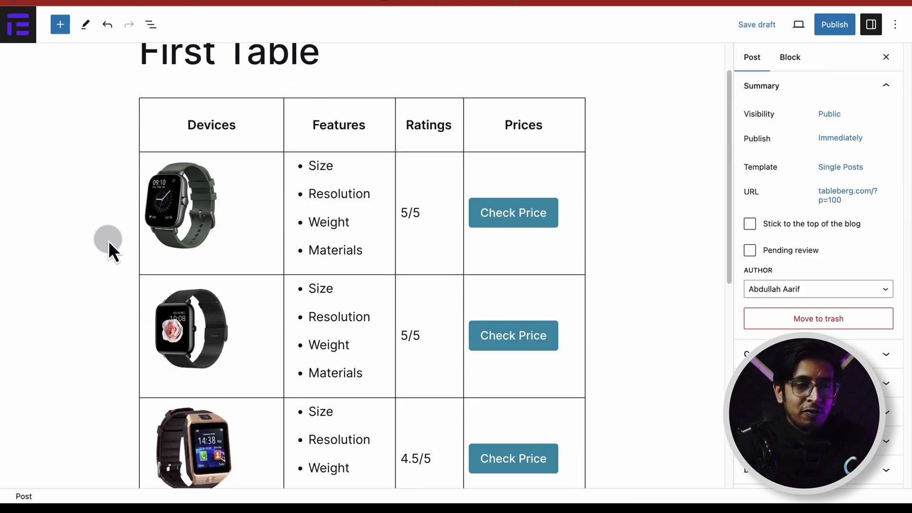
Select the first rating paragraph and center its text in the Ratings cell.
left_click(409, 213)
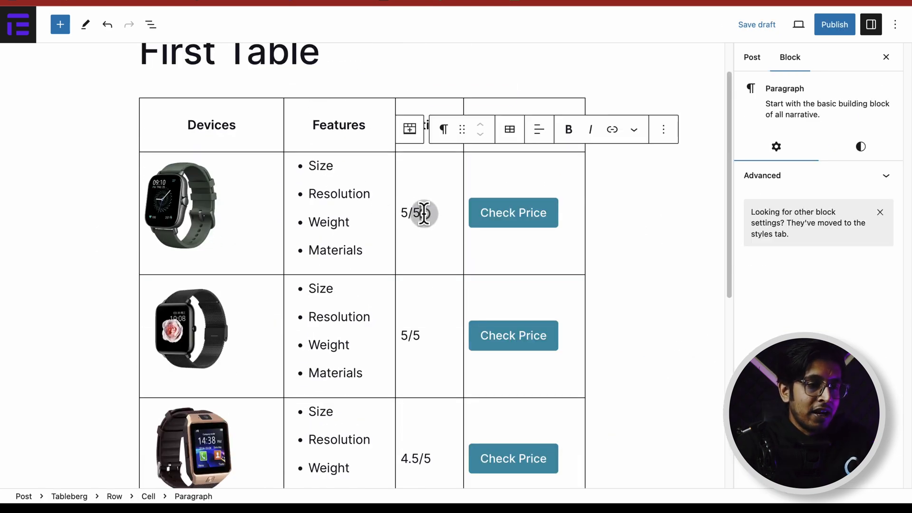
mouse_move(538, 129)
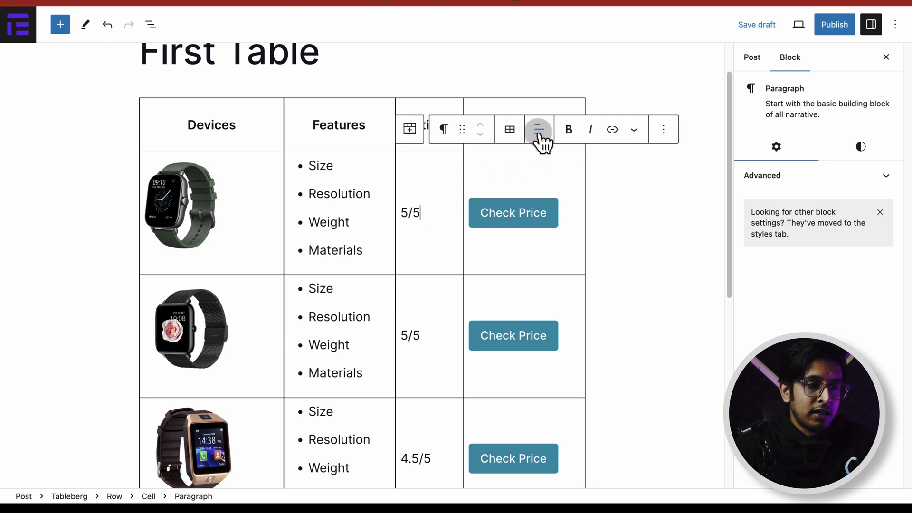
left_click(537, 129)
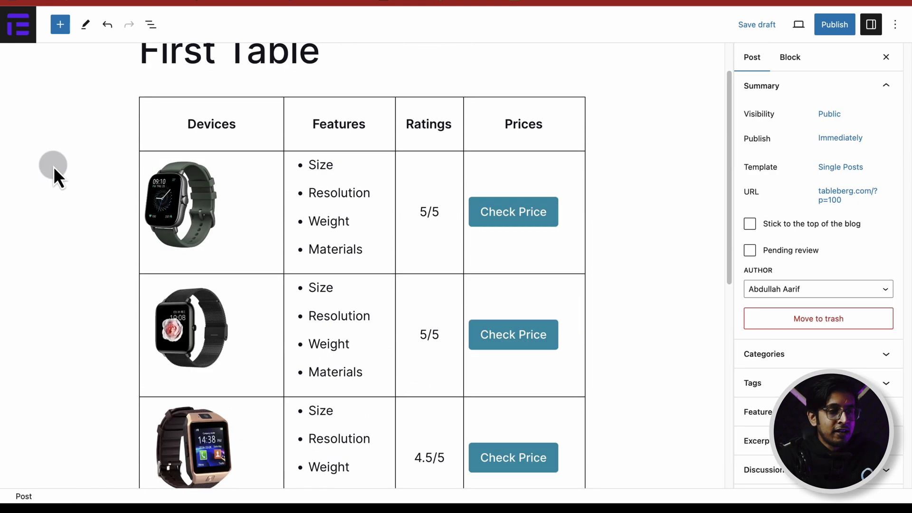
Select the table from the Devices header cell and widen it to about 1010 px.
left_click(211, 124)
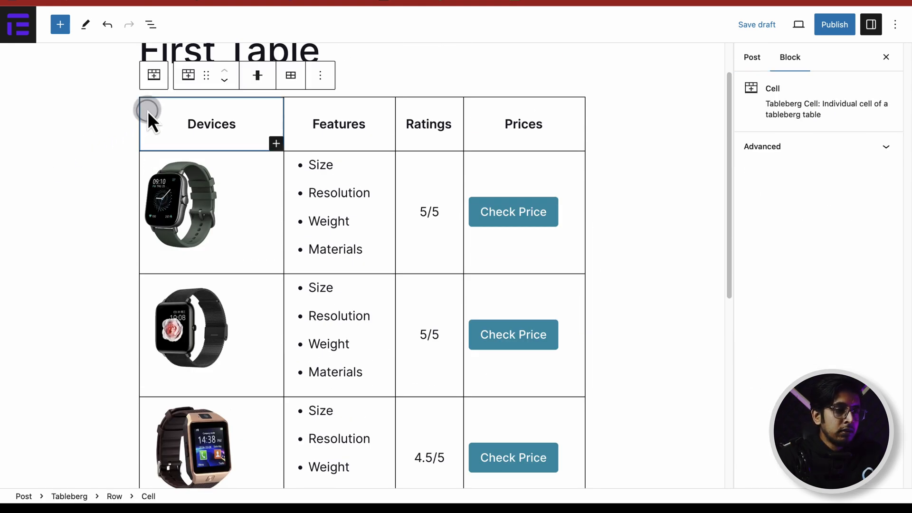
mouse_move(153, 76)
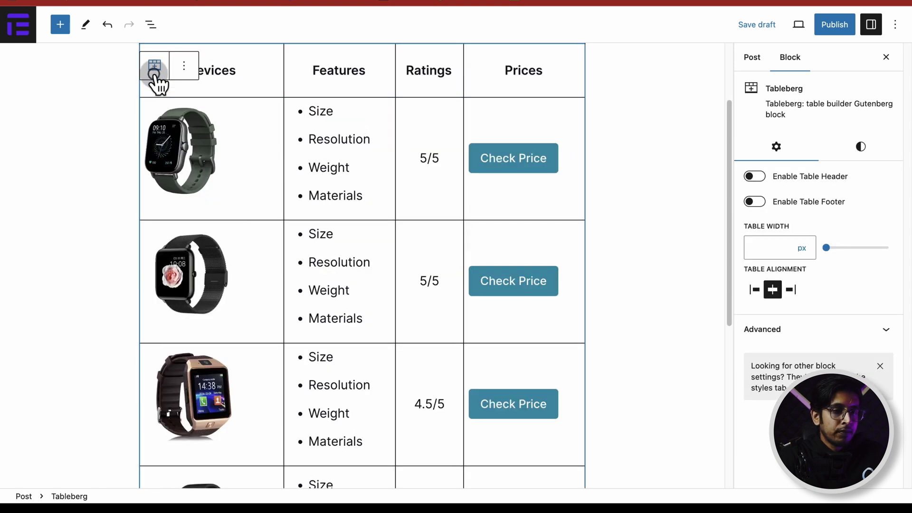
mouse_move(855, 218)
type("1010")
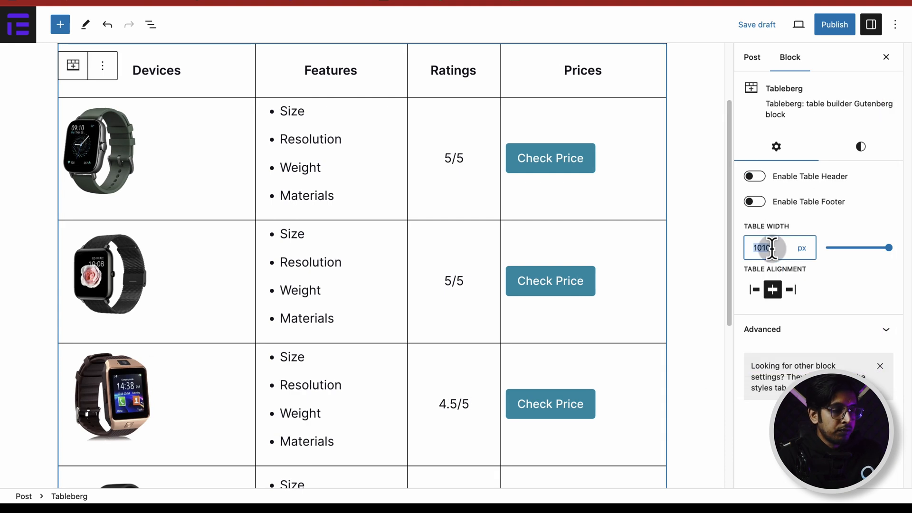
left_click(860, 147)
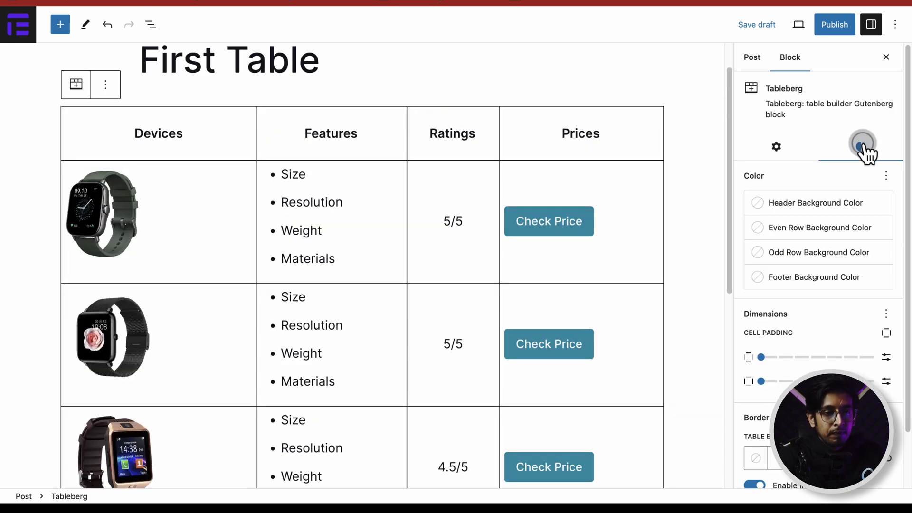
Increase cell padding and set a 1 px table border, unlinked per side.
left_click(861, 146)
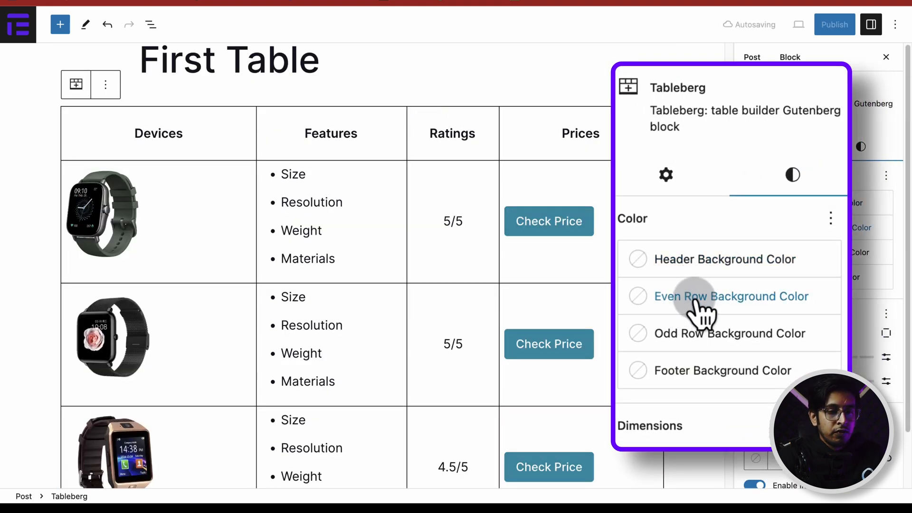
mouse_move(663, 334)
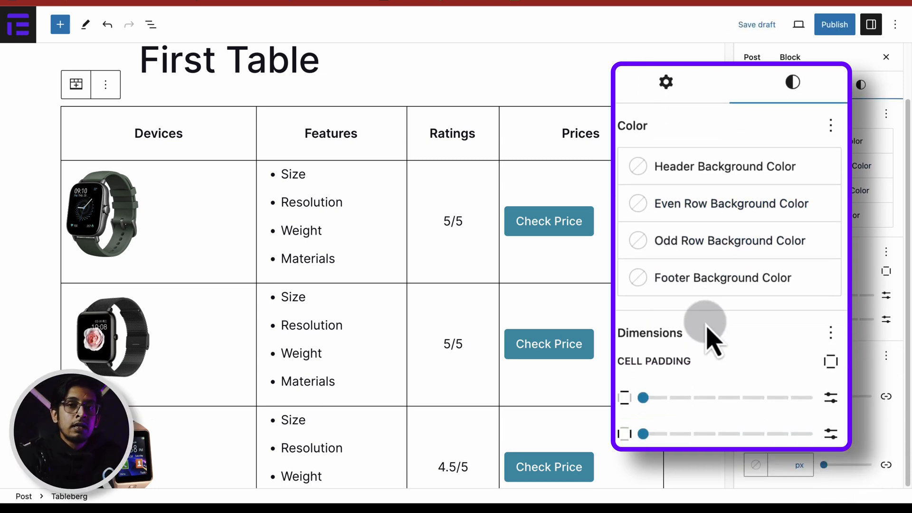
mouse_move(697, 373)
type("1")
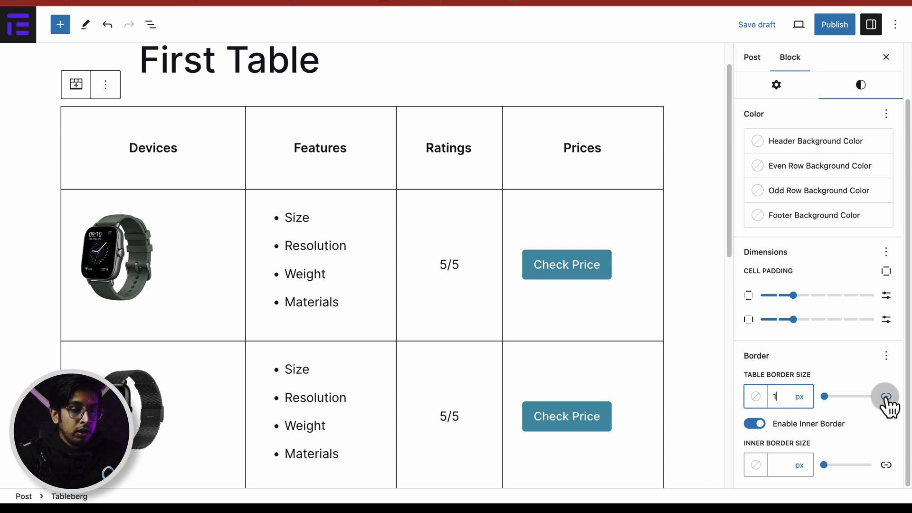
left_click(885, 396)
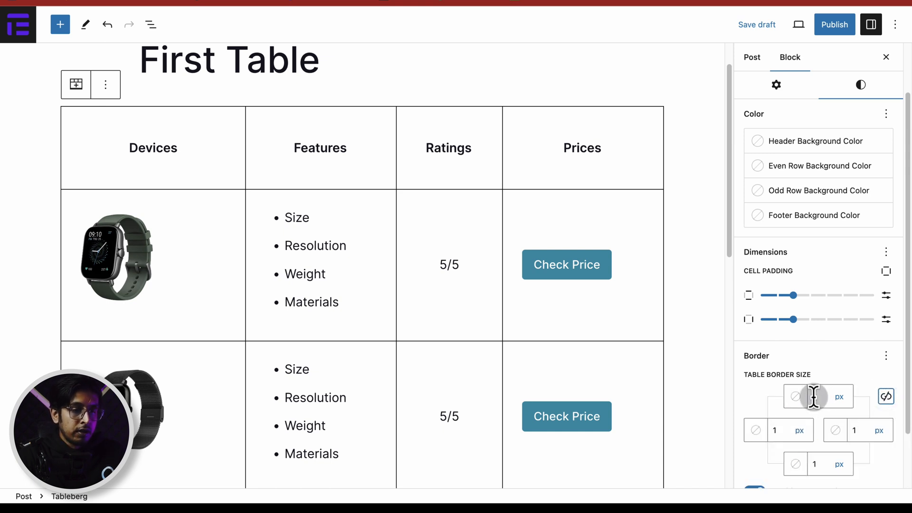